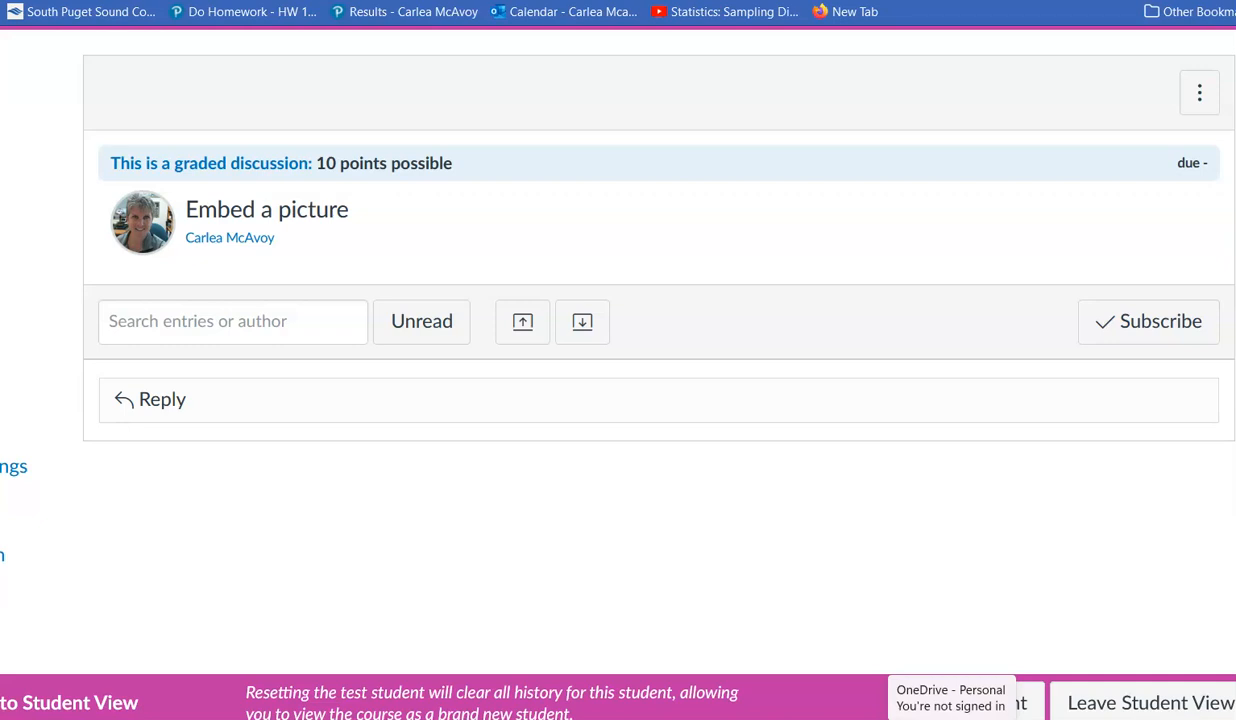
Start a reply on the graded 'Embed a picture' discussion to get a blank editor
click(162, 399)
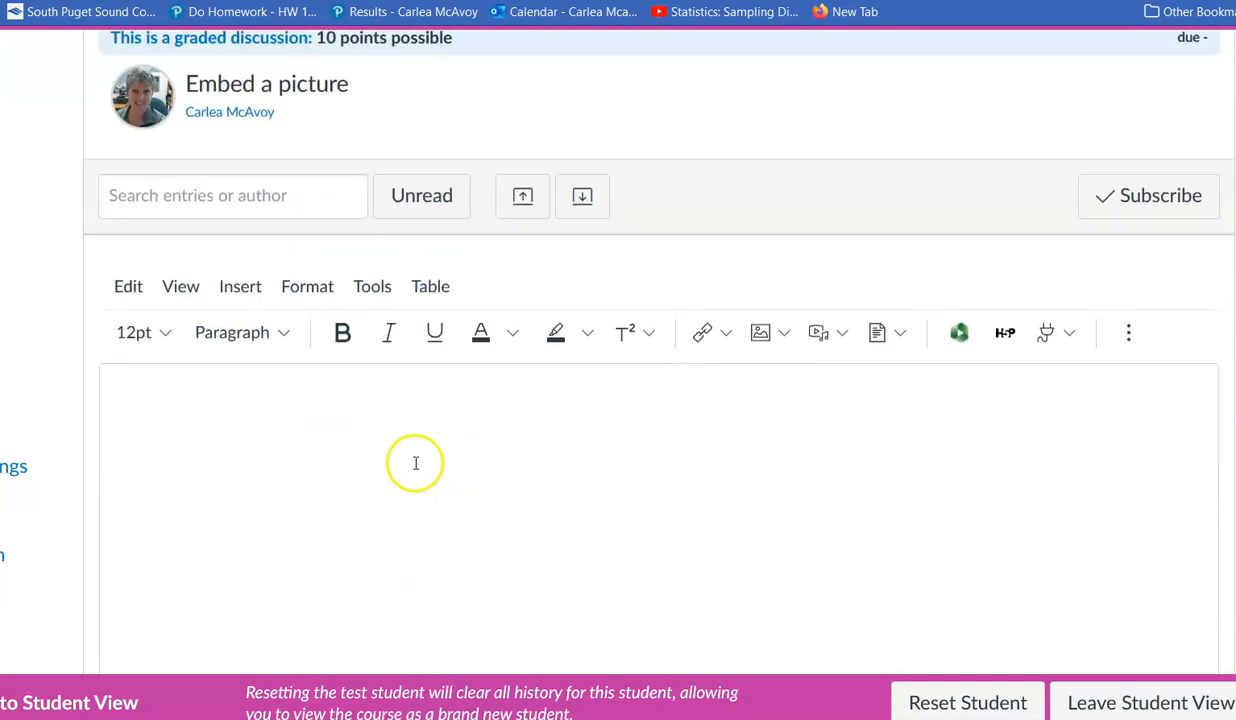
mouse_move(505, 404)
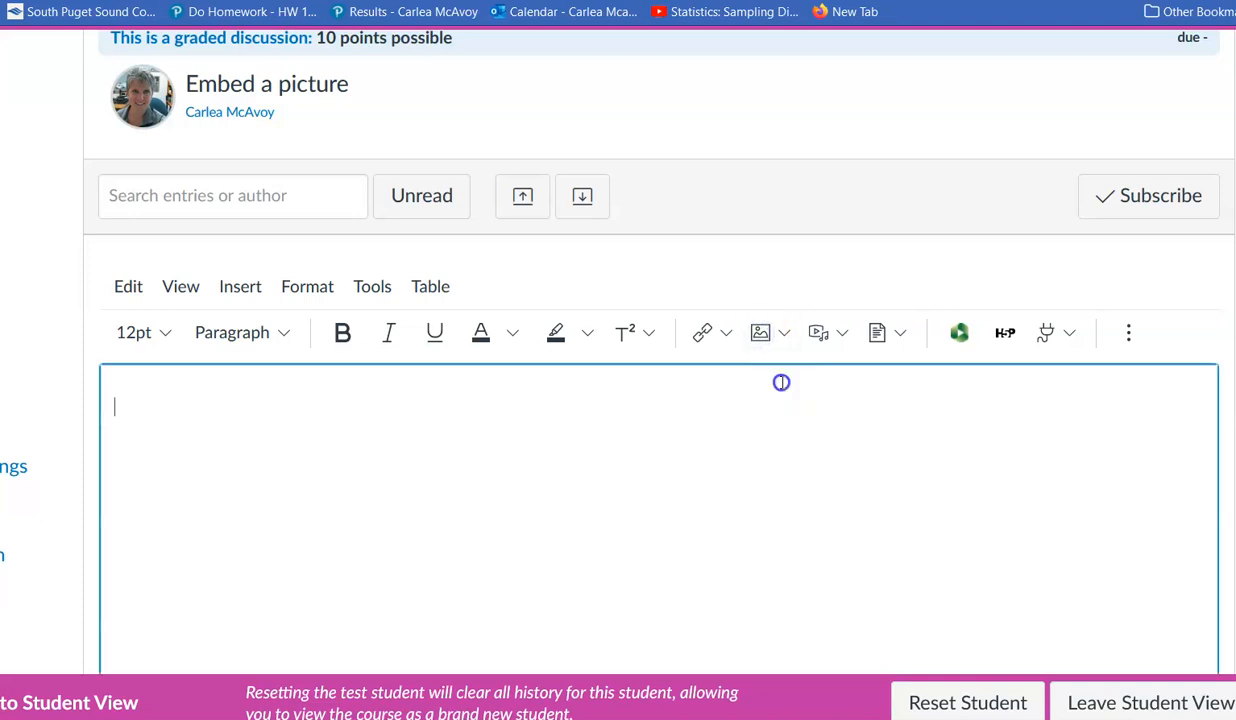
Choose to upload an image from the editor and browse the computer for a file
click(760, 332)
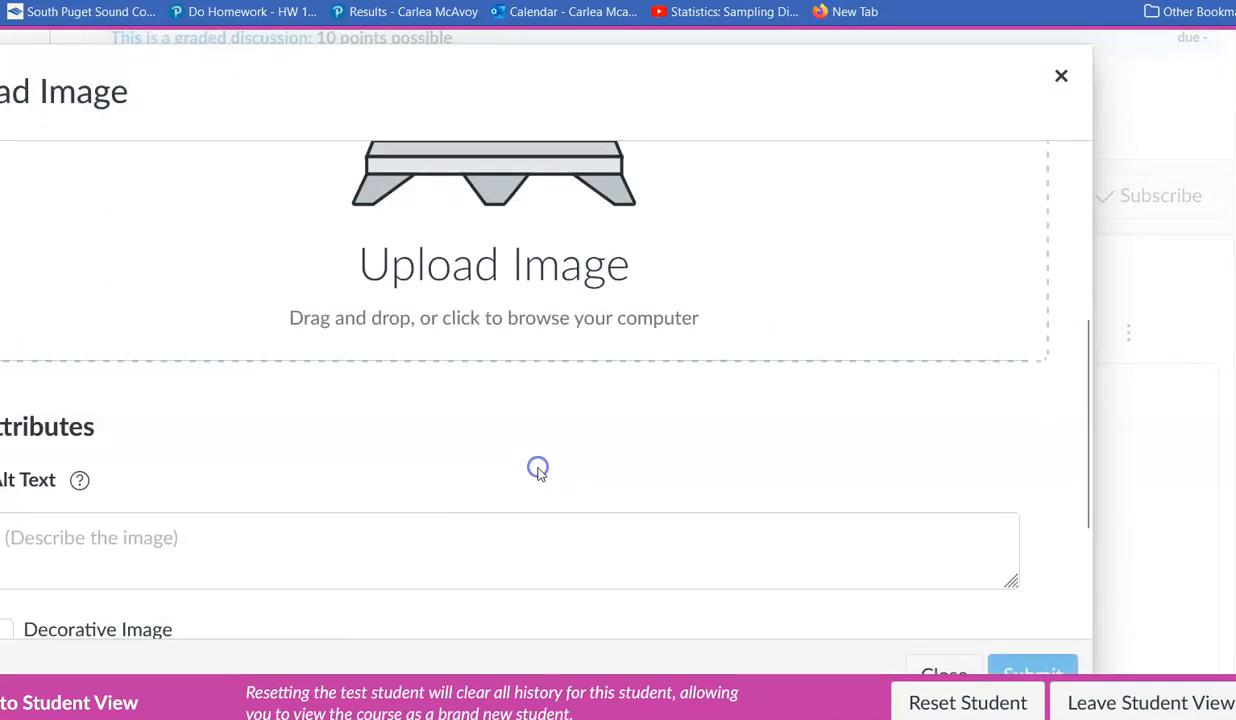
click(493, 264)
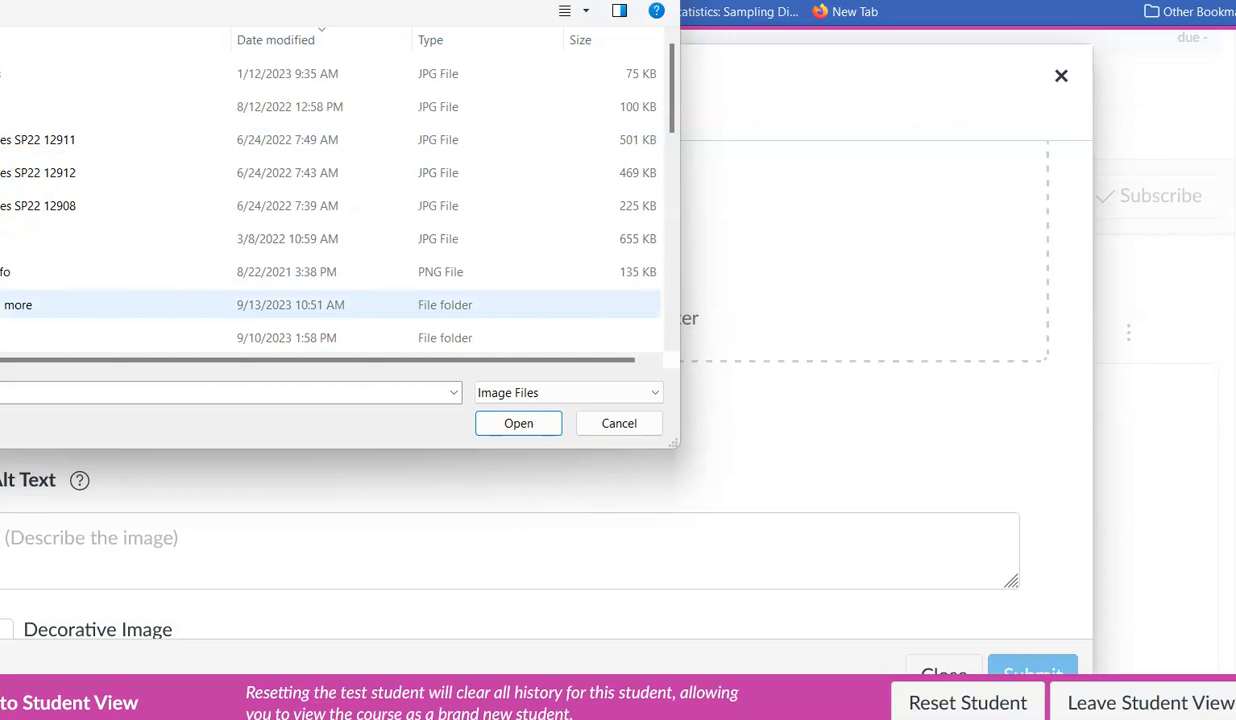
Pick the Clippers Online picture from the Canvas Course Images folder
scroll(down, 3)
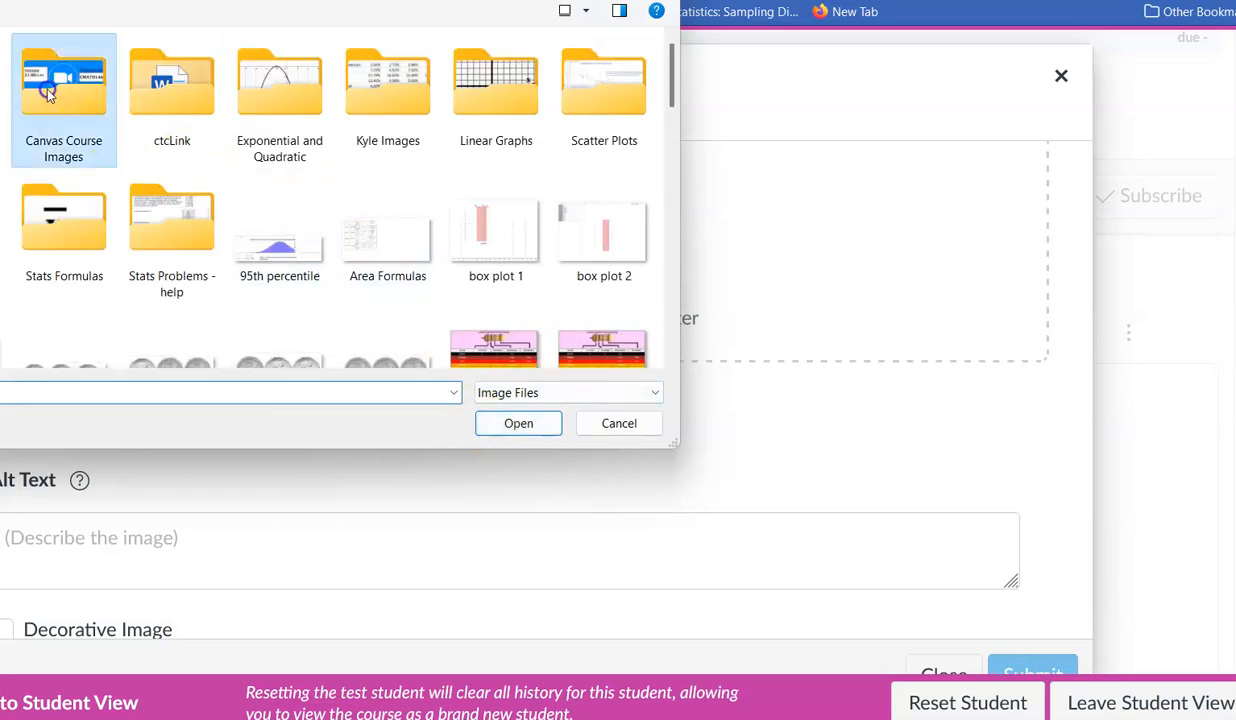
double_click(63, 82)
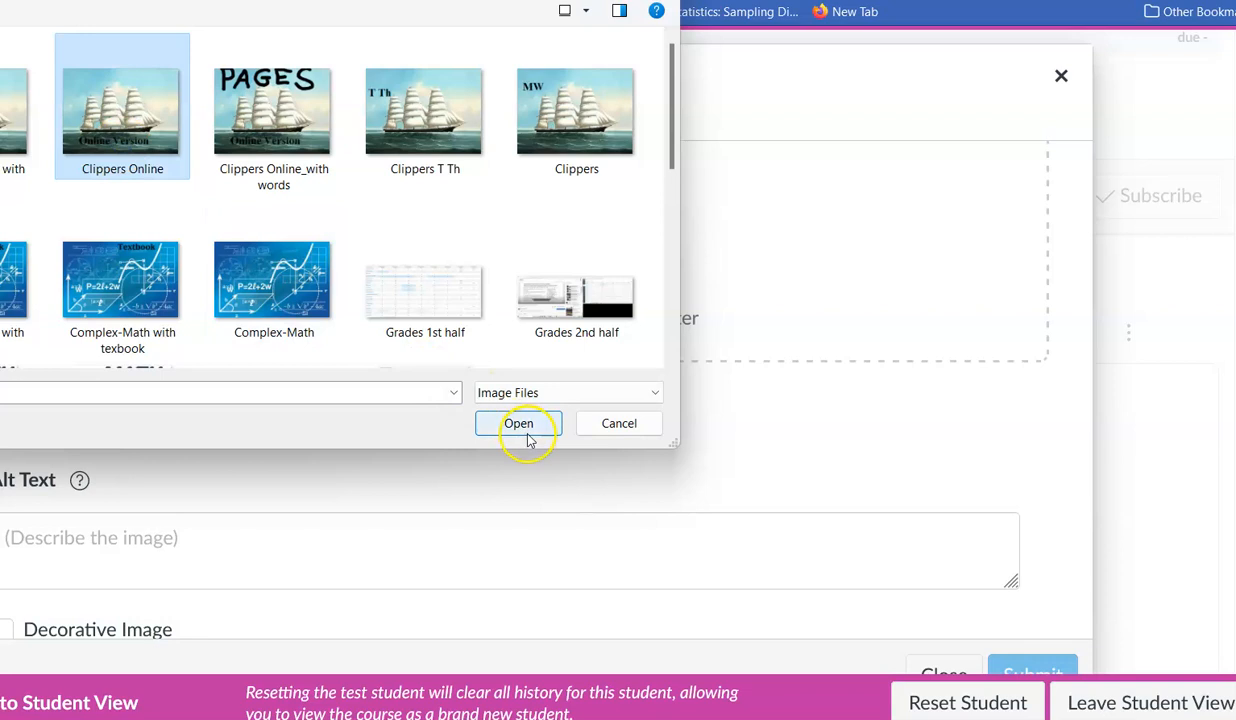
click(518, 423)
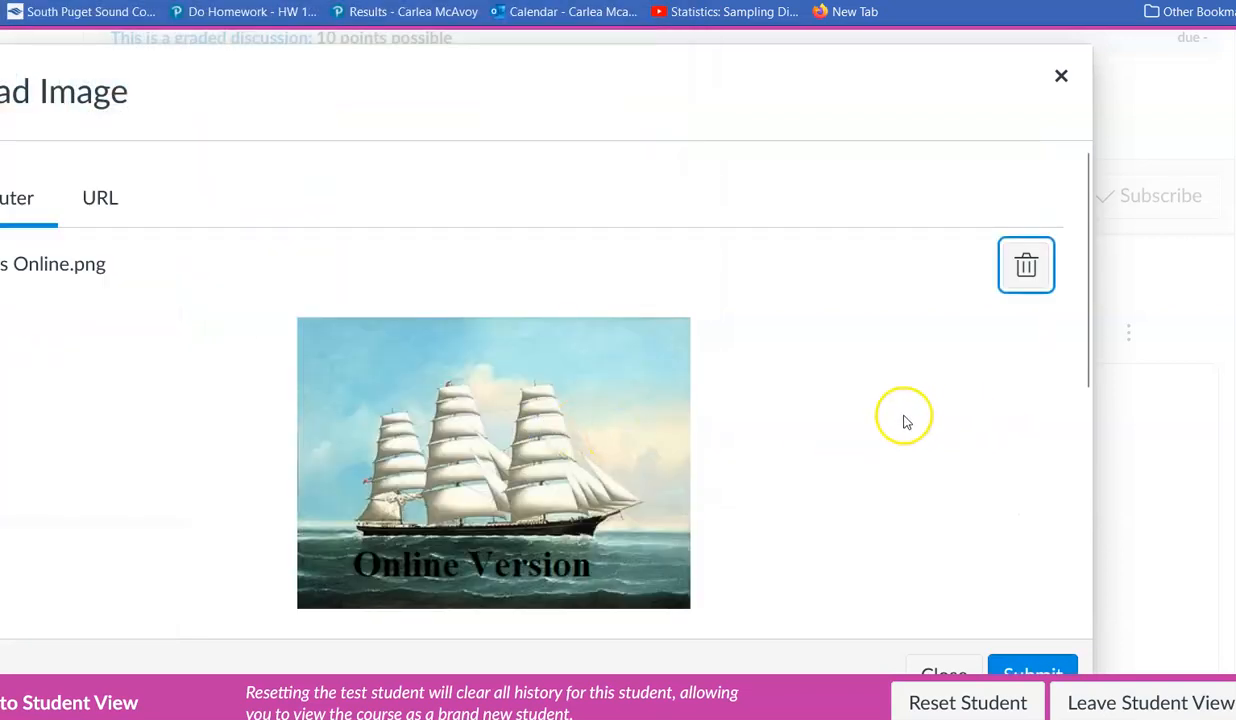
Add alt text 'clippers ship picture' and submit the image embed into the reply
scroll(down, 3)
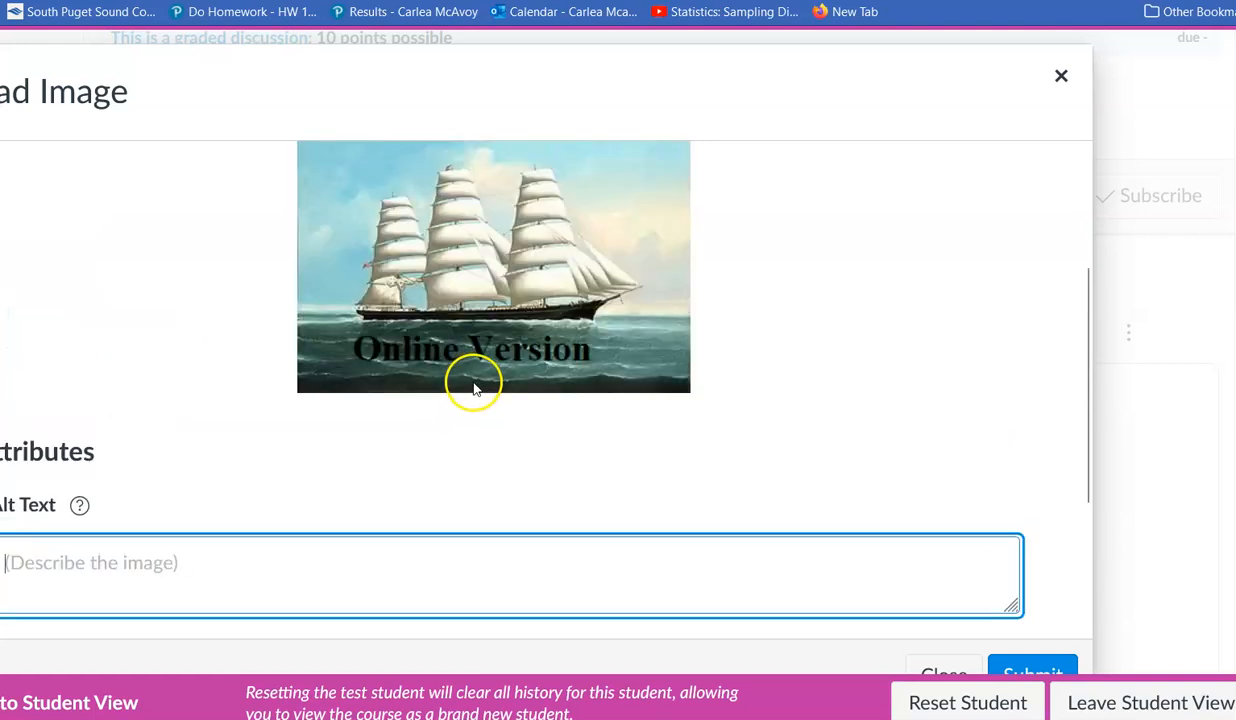
mouse_move(491, 403)
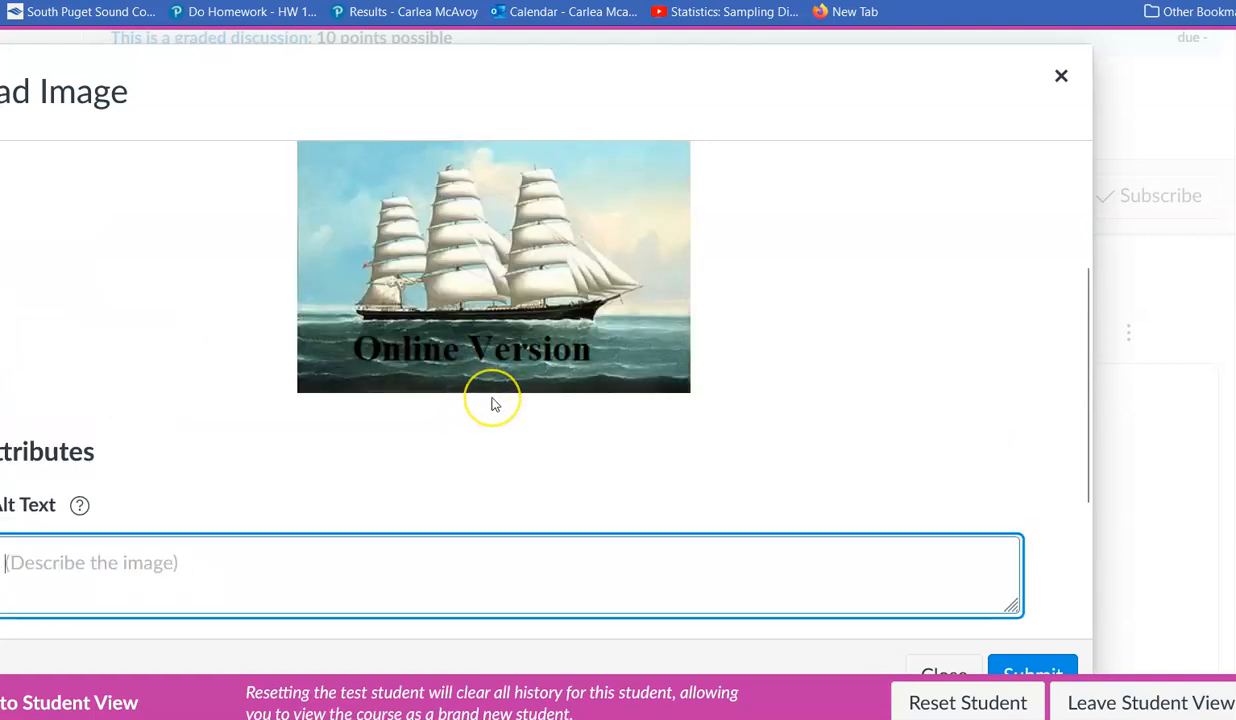
text(clipper)
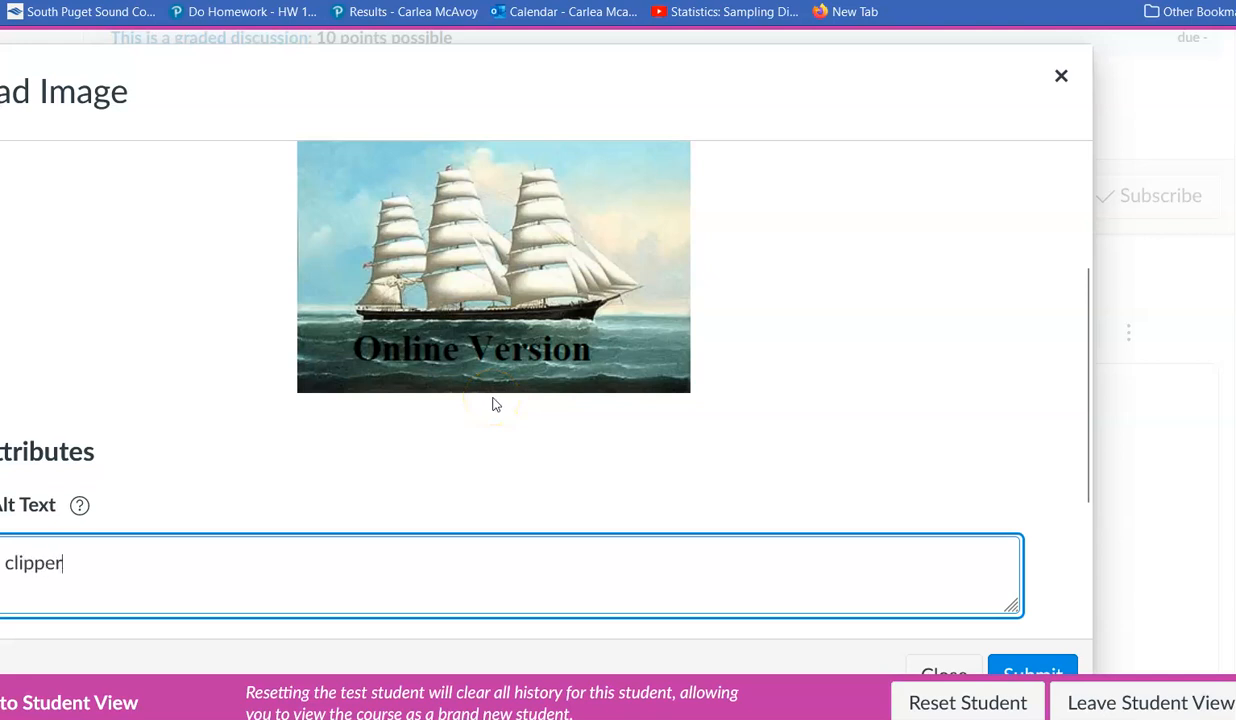
text(s)
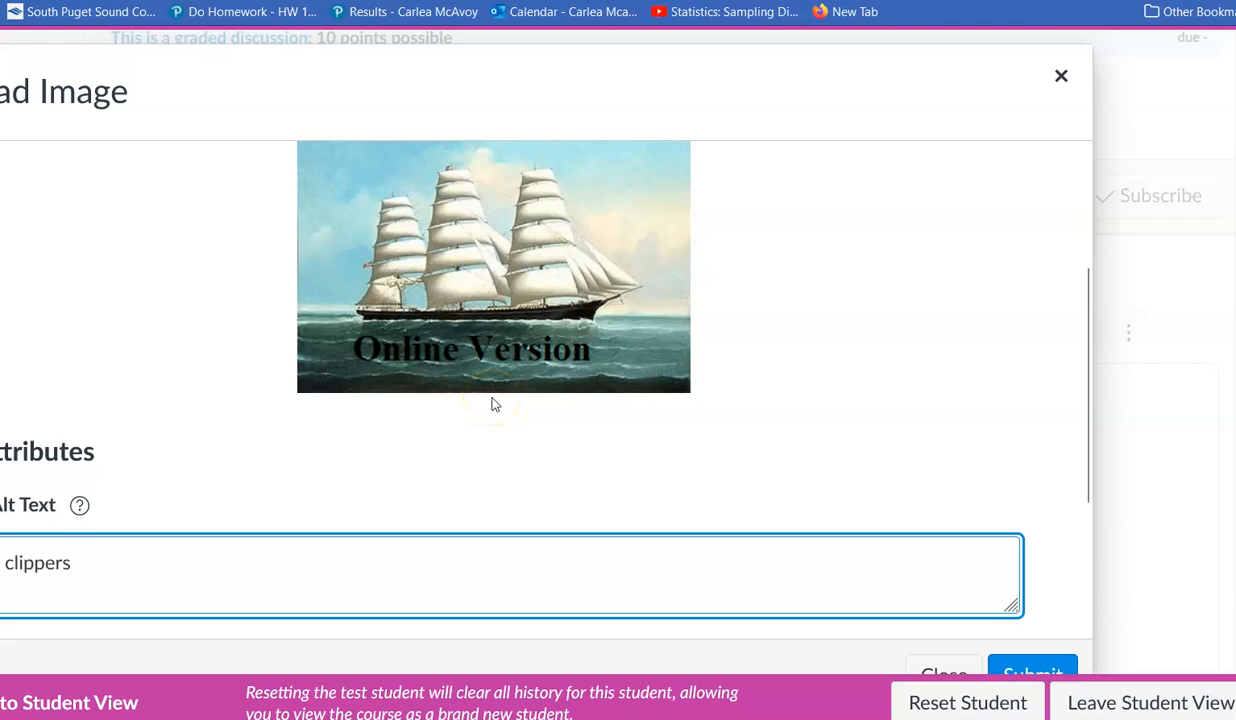
text(ship pic)
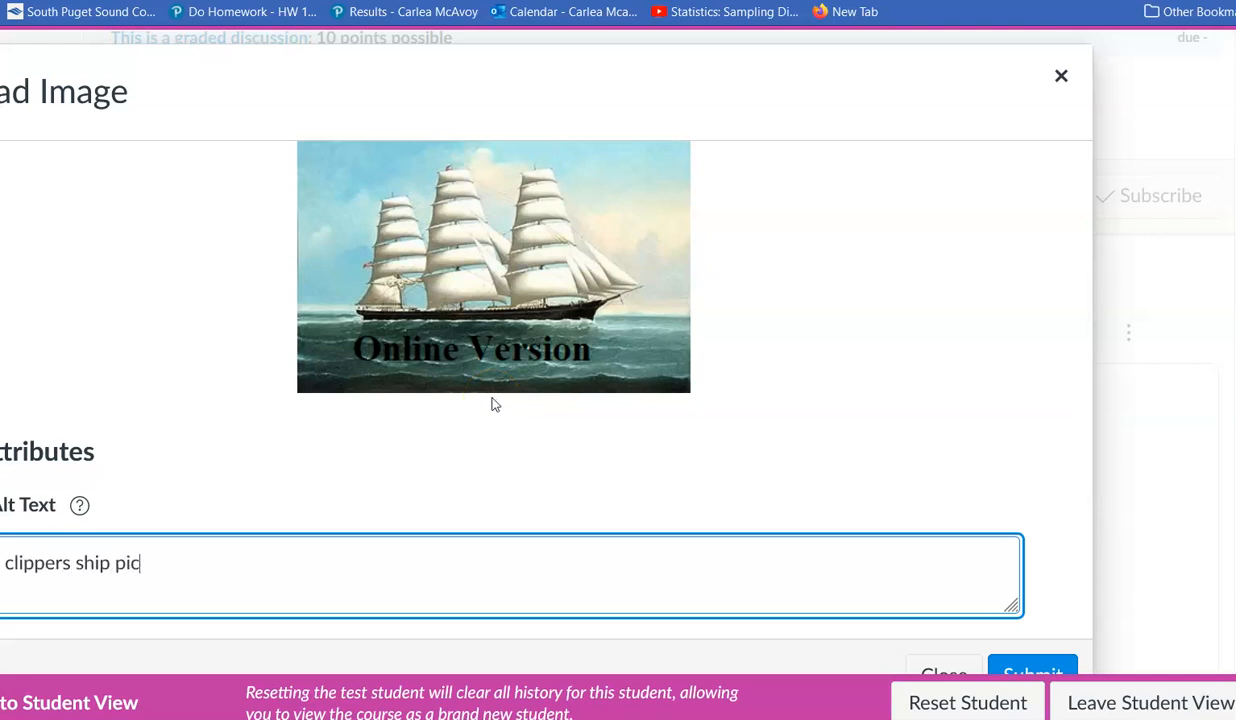
text(ture)
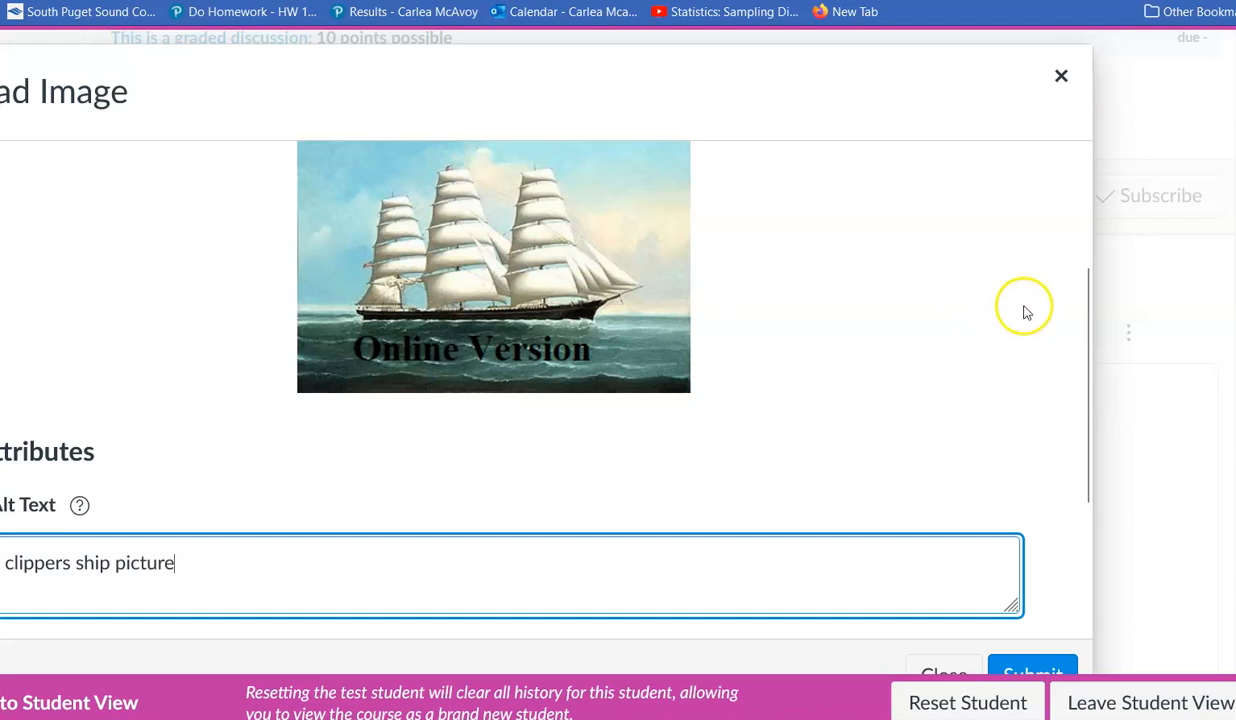
scroll(down, 3)
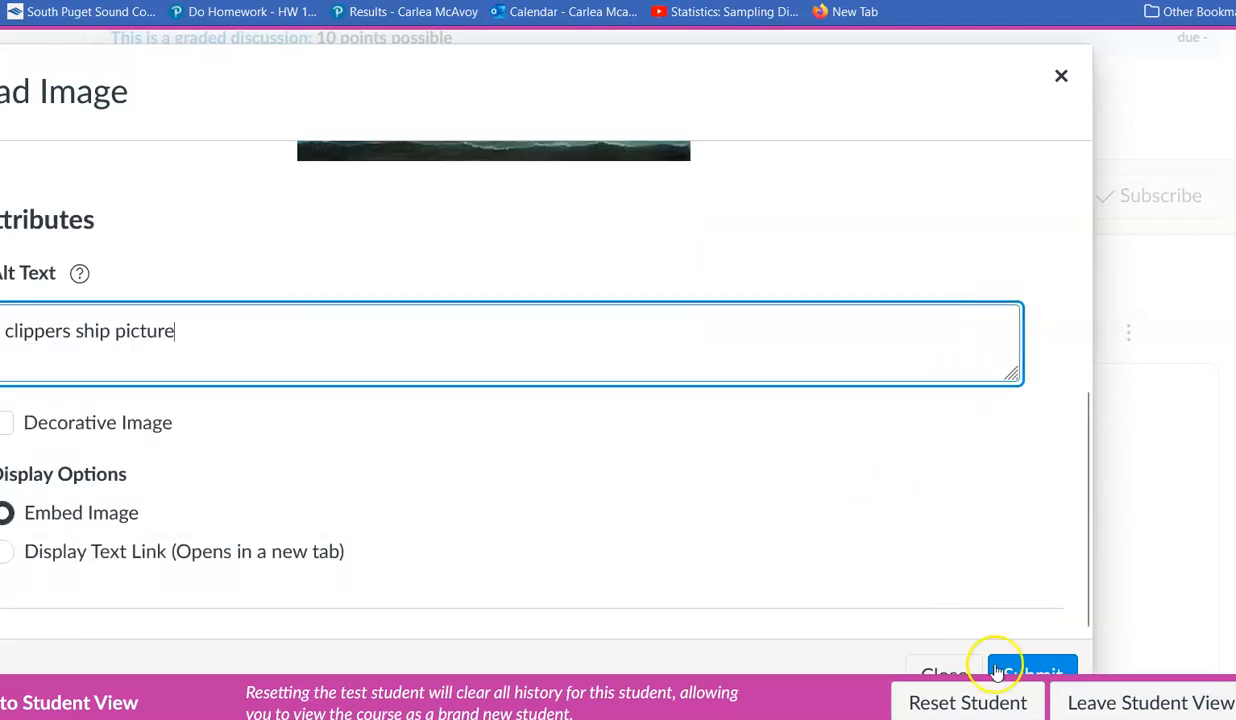
click(1030, 672)
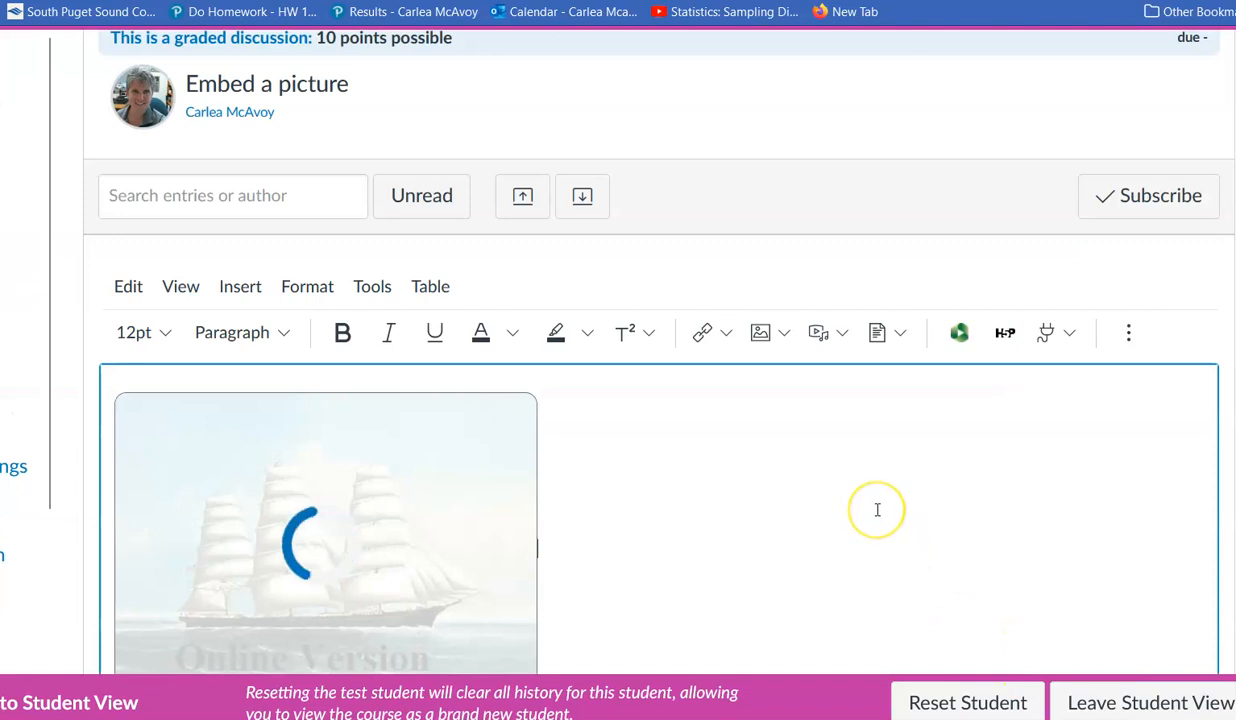